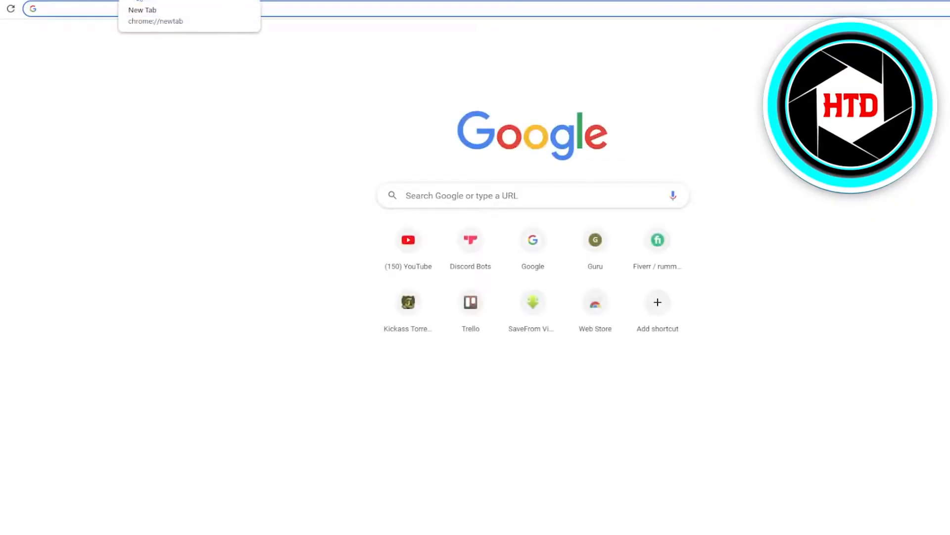
Search Google for 'zoom download', minimize Chrome and launch the Zoom desktop app from its shortcut.
{"action": "type", "text": "zoom download"}
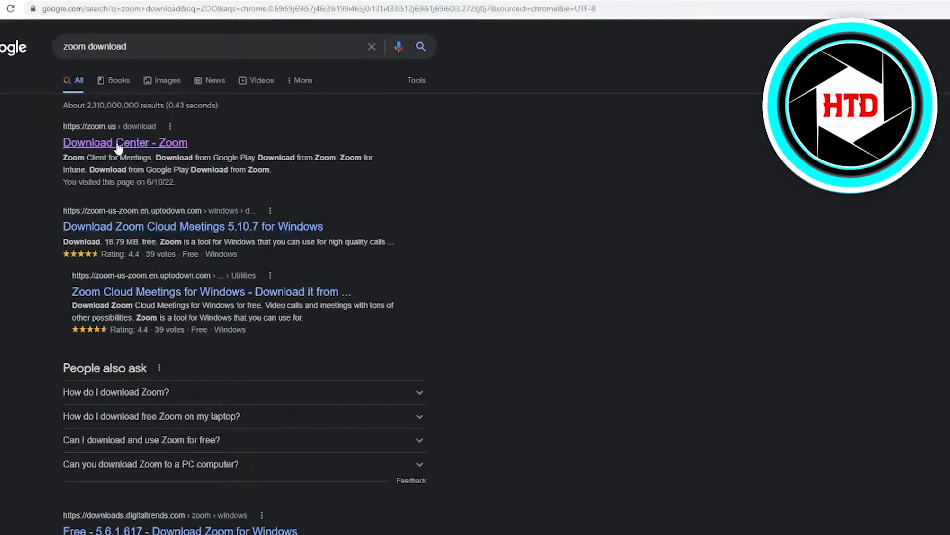
{"action": "mouse_move", "coordinate": [193, 225]}
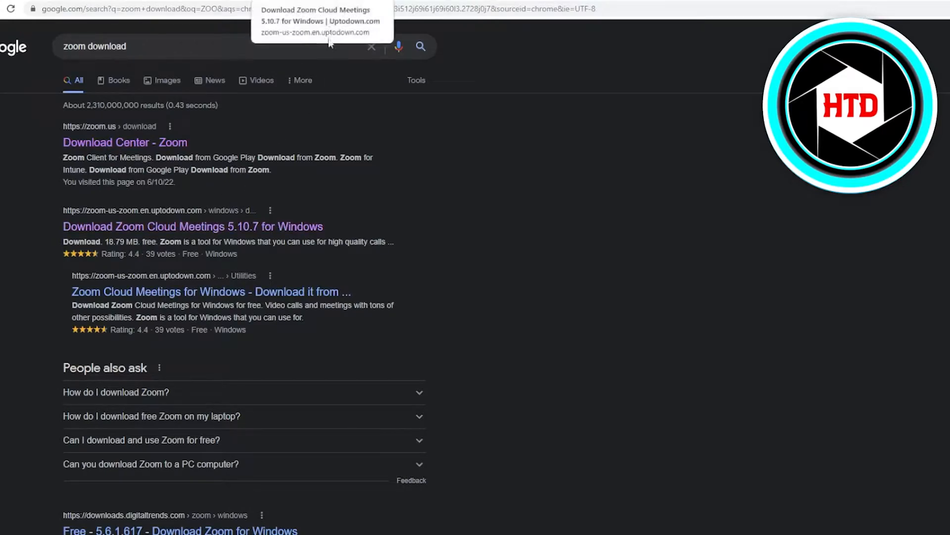
{"action": "left_click", "coordinate": [193, 226]}
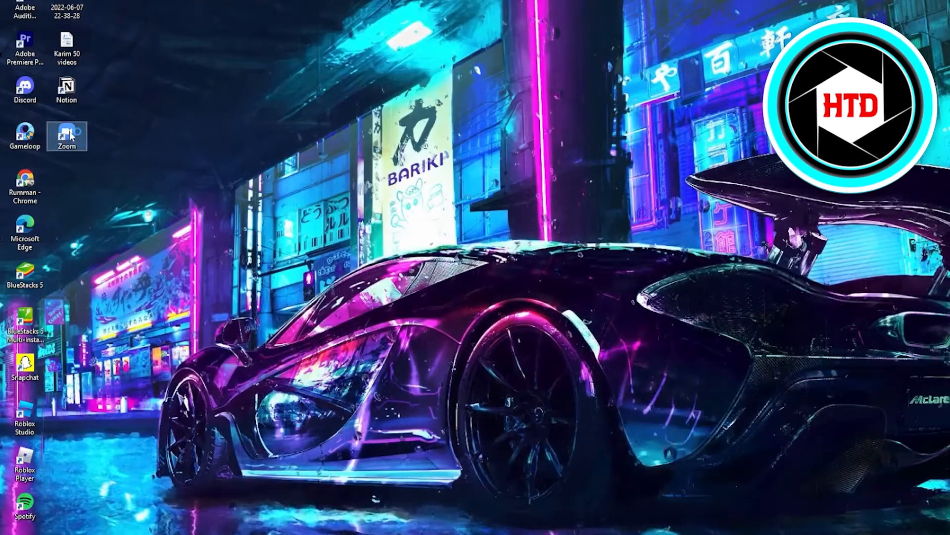
{"action": "double_click", "coordinate": [66, 132]}
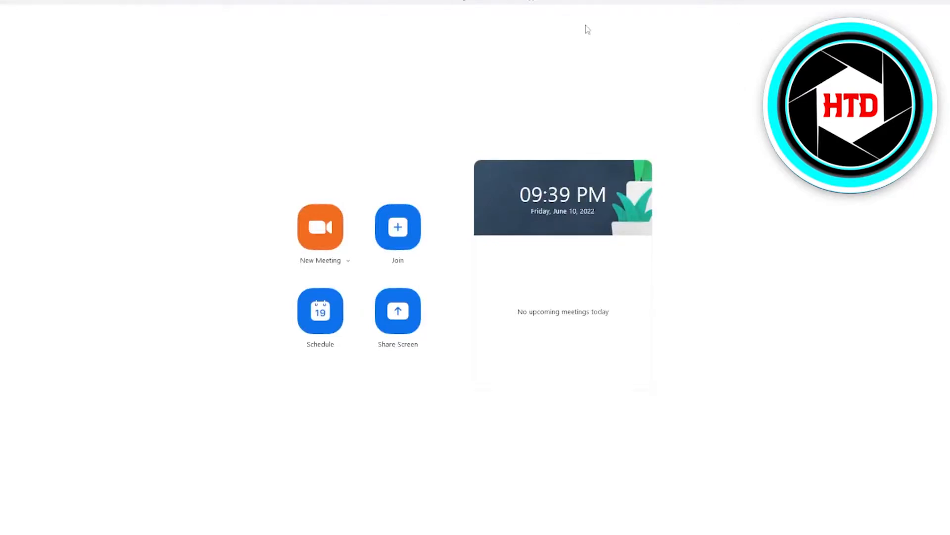
{"action": "mouse_move", "coordinate": [504, 65]}
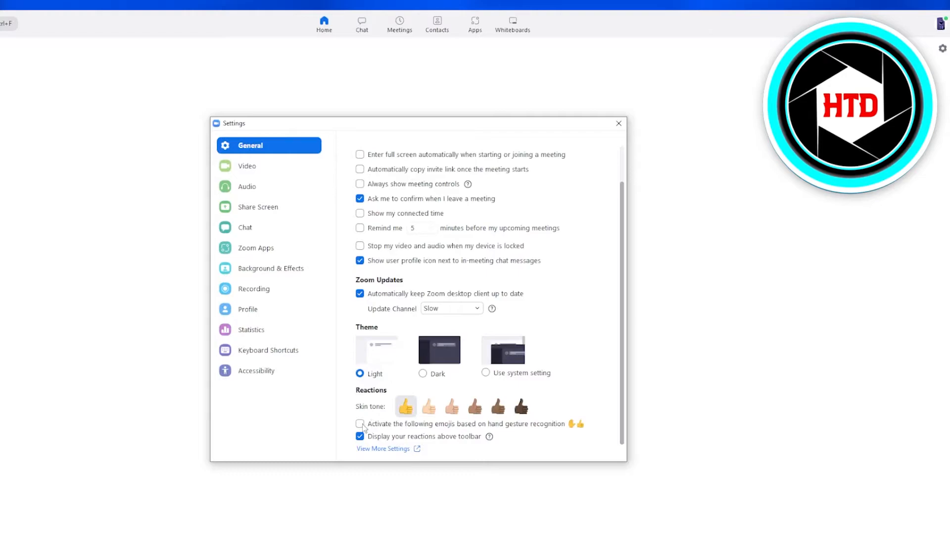
Enable 'Activate the following emojis based on hand gesture recognition' in General > Reactions.
{"action": "left_click", "coordinate": [360, 423]}
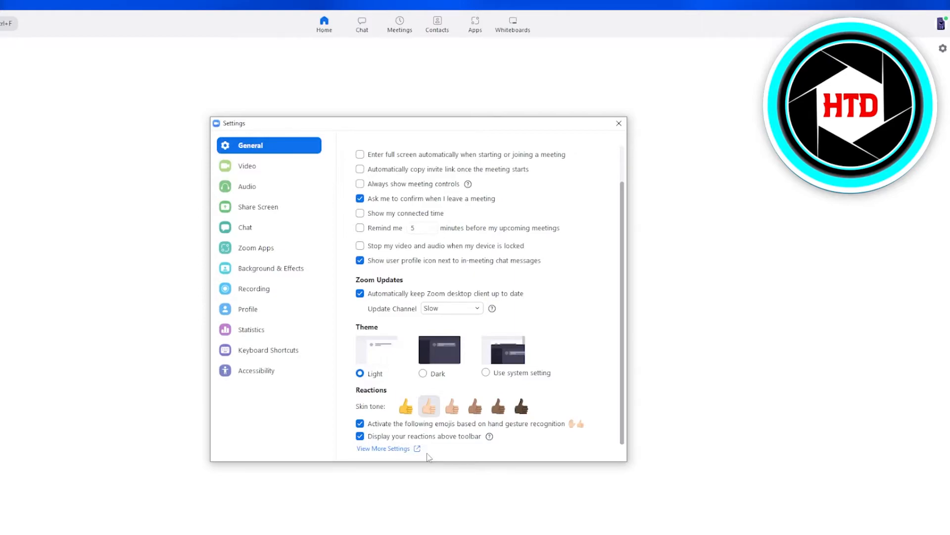
{"action": "mouse_move", "coordinate": [406, 503]}
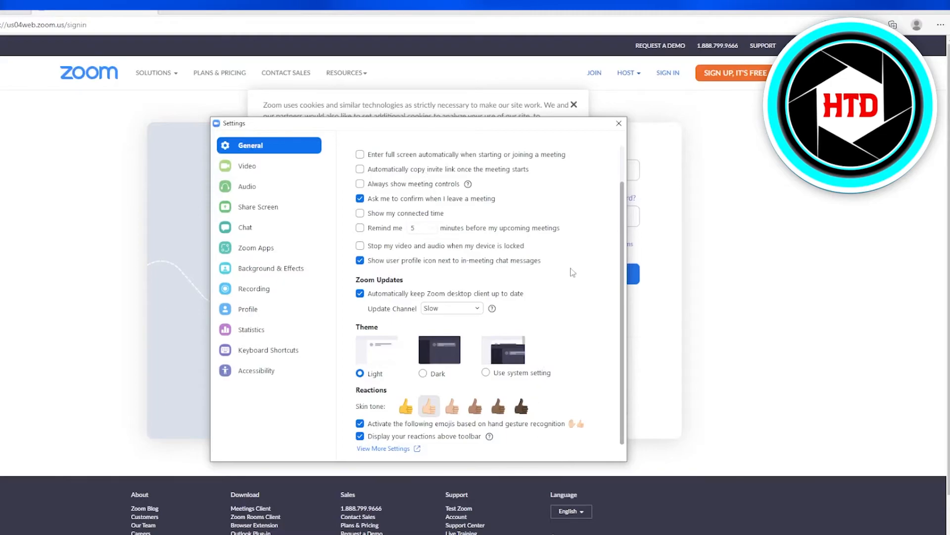
{"action": "mouse_move", "coordinate": [525, 253]}
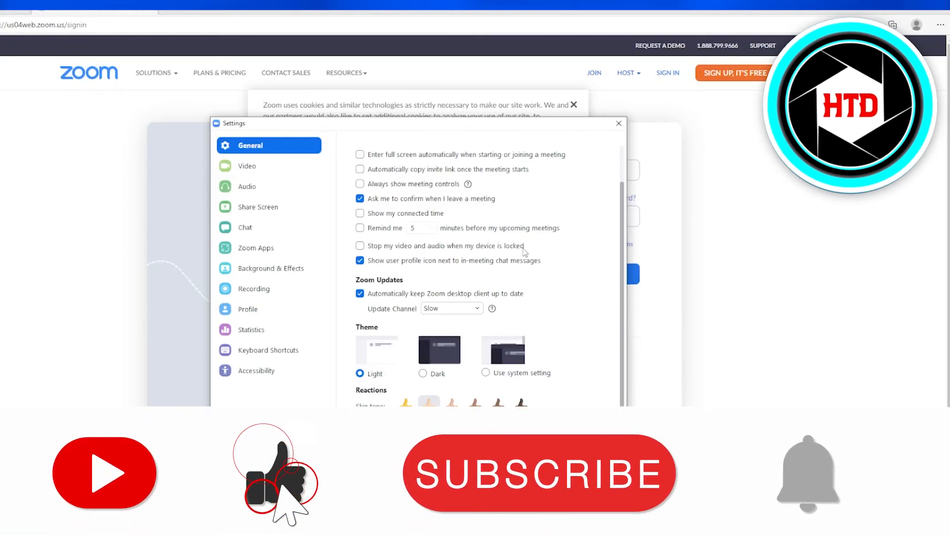
Use 'View More Settings' to reach the Zoom web portal sign-in page in the browser.
{"action": "left_click", "coordinate": [539, 473]}
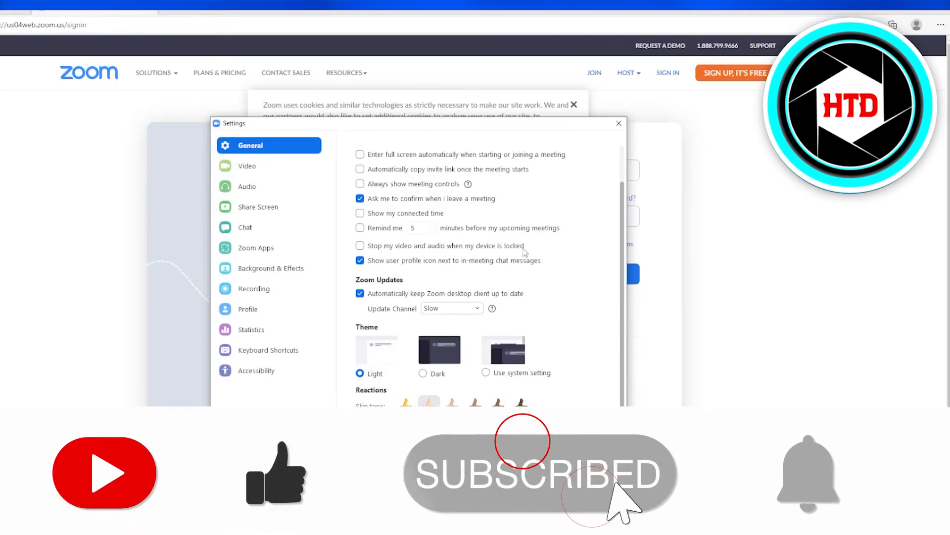